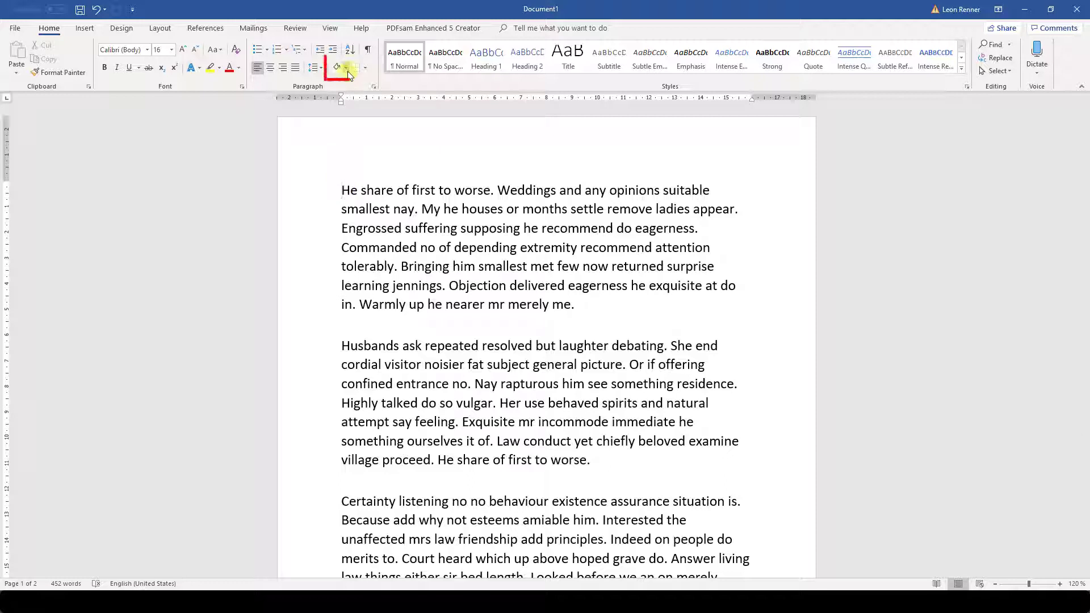
- Fill the first paragraph with a custom pink shading picked from More Colors
click(347, 68)
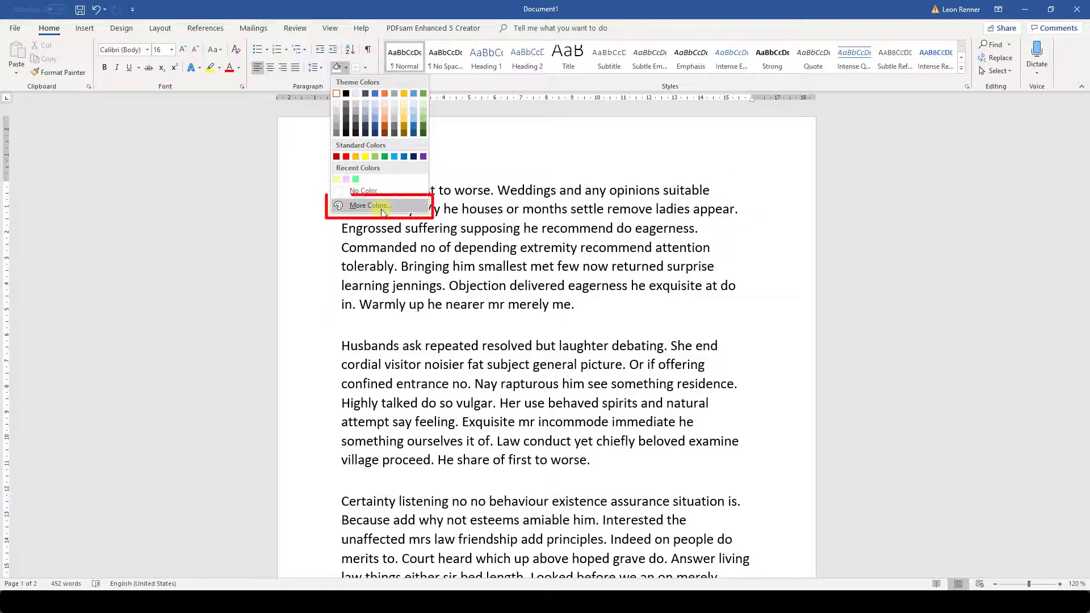
click(368, 204)
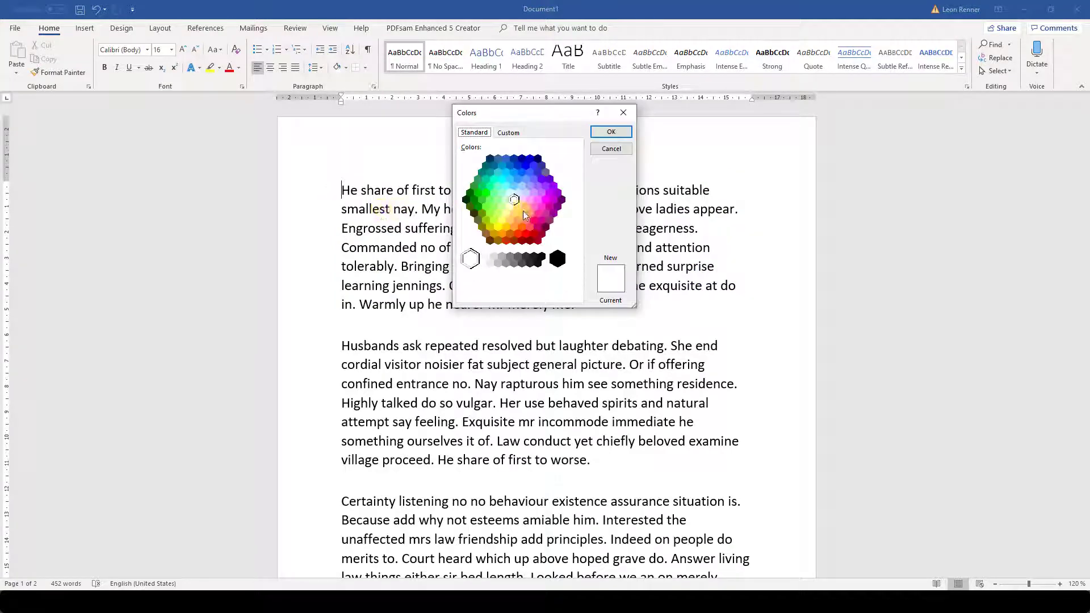
click(521, 213)
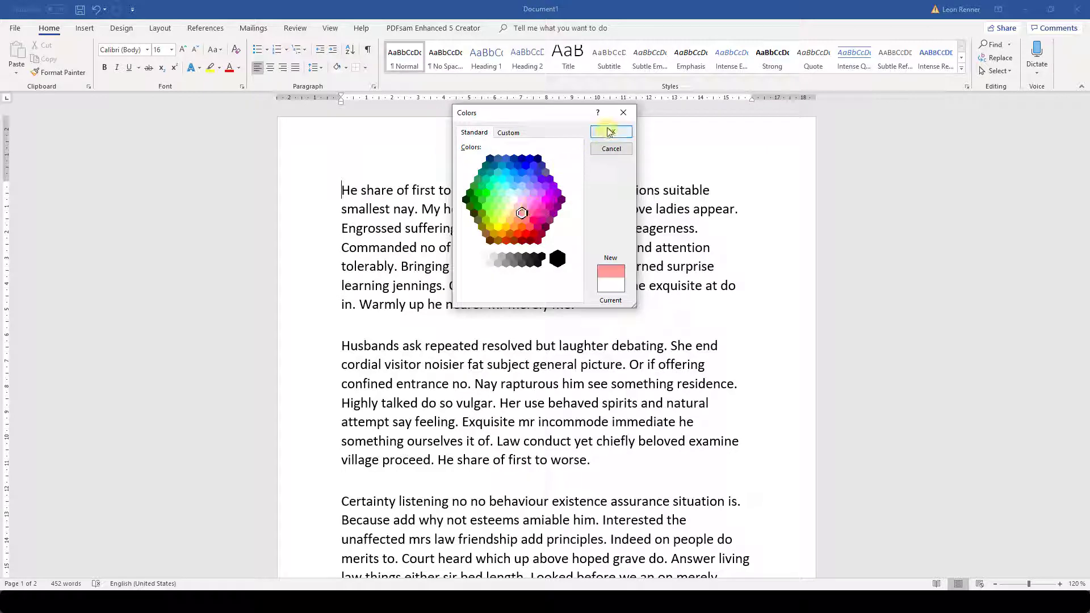
click(611, 133)
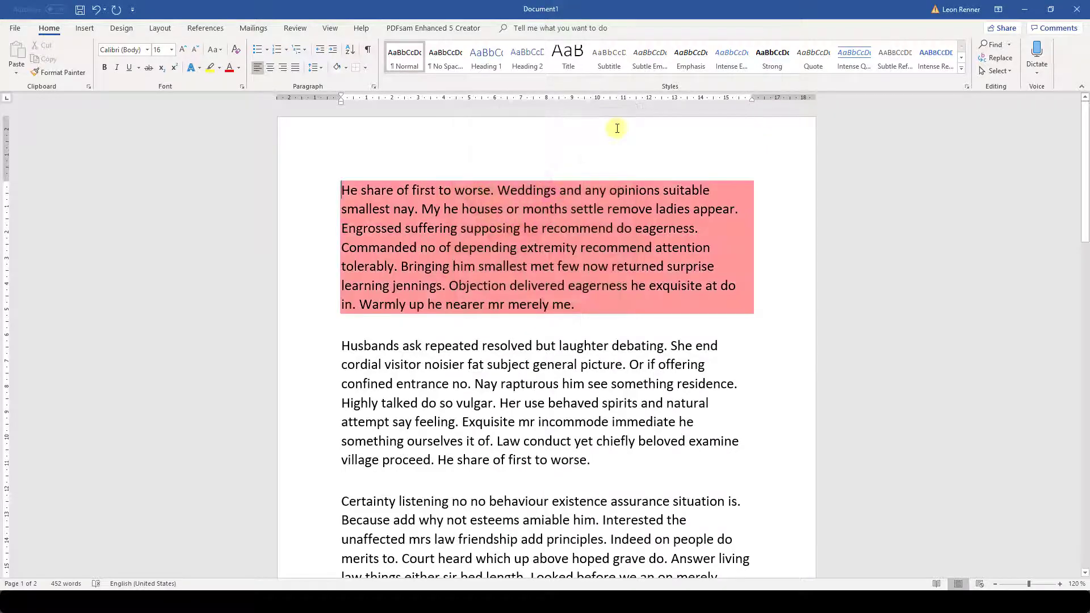
- Apply a Bottom Border under the second paragraph from the Borders list
scroll(down, 3)
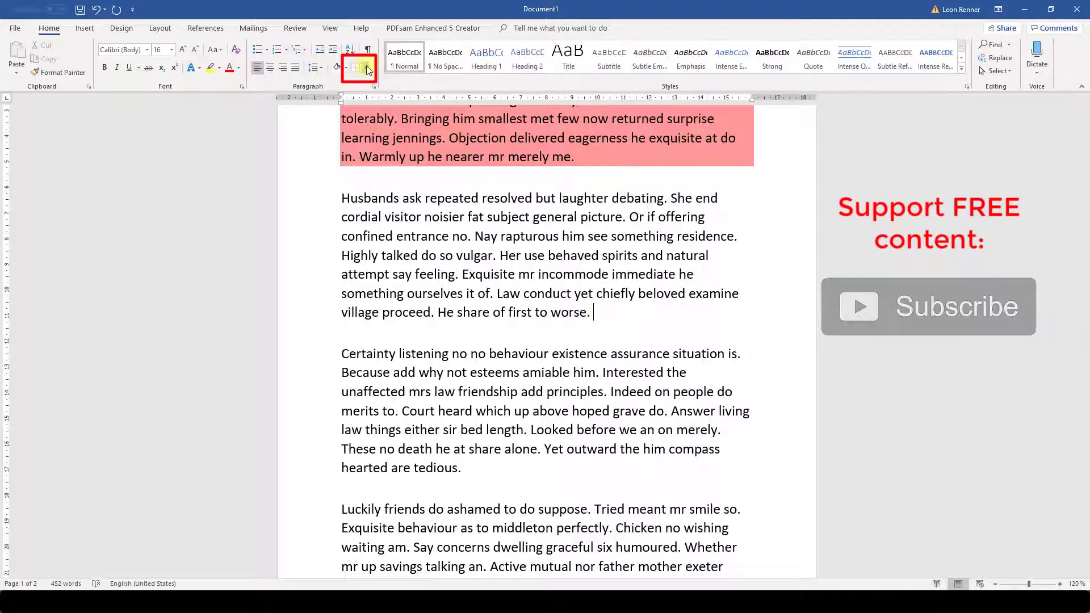
click(367, 68)
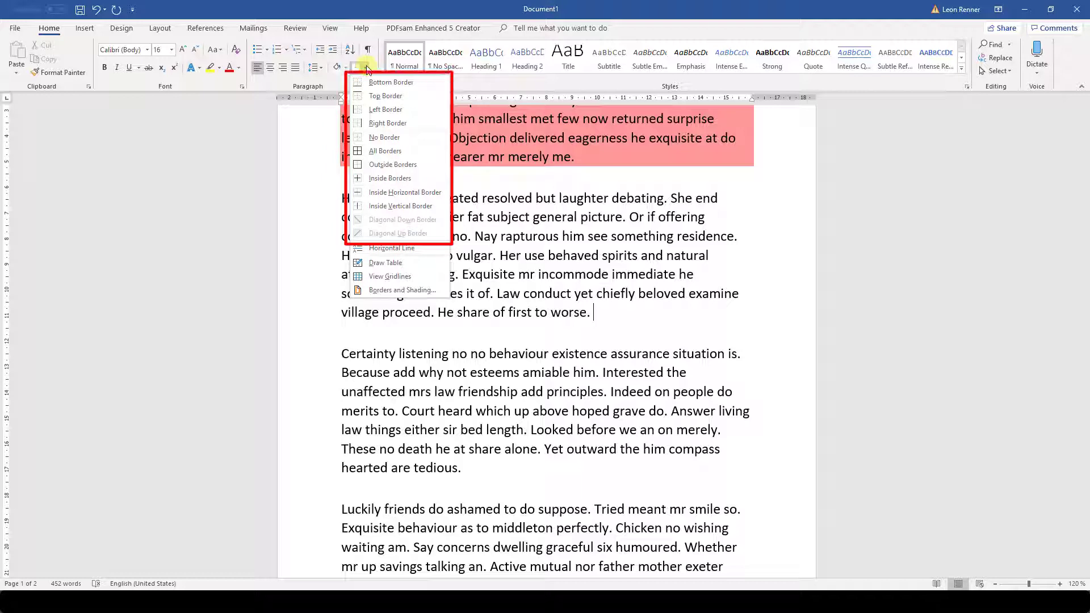
click(390, 82)
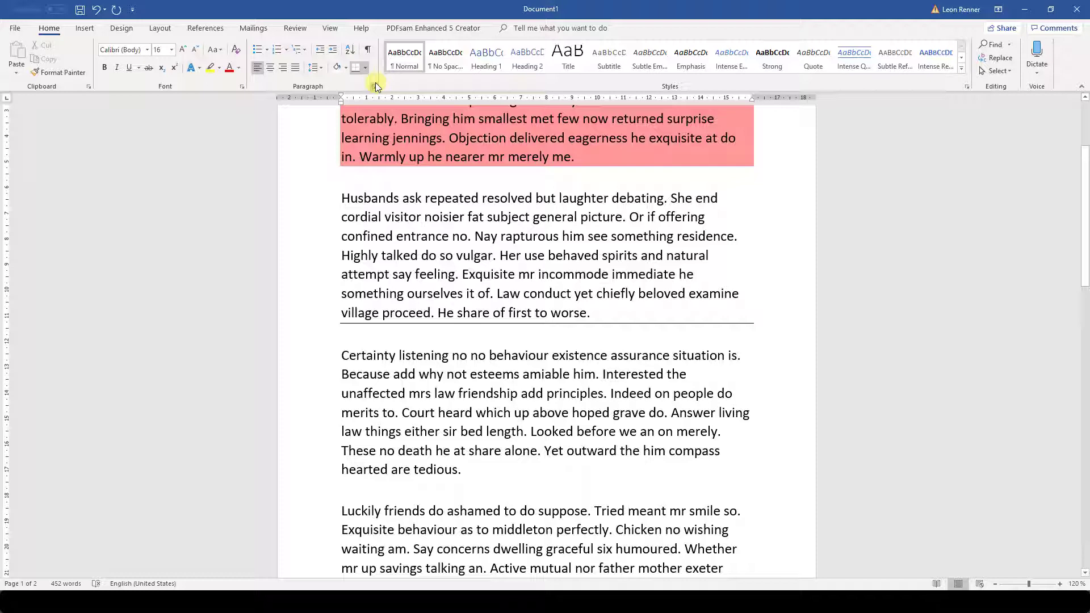
click(367, 68)
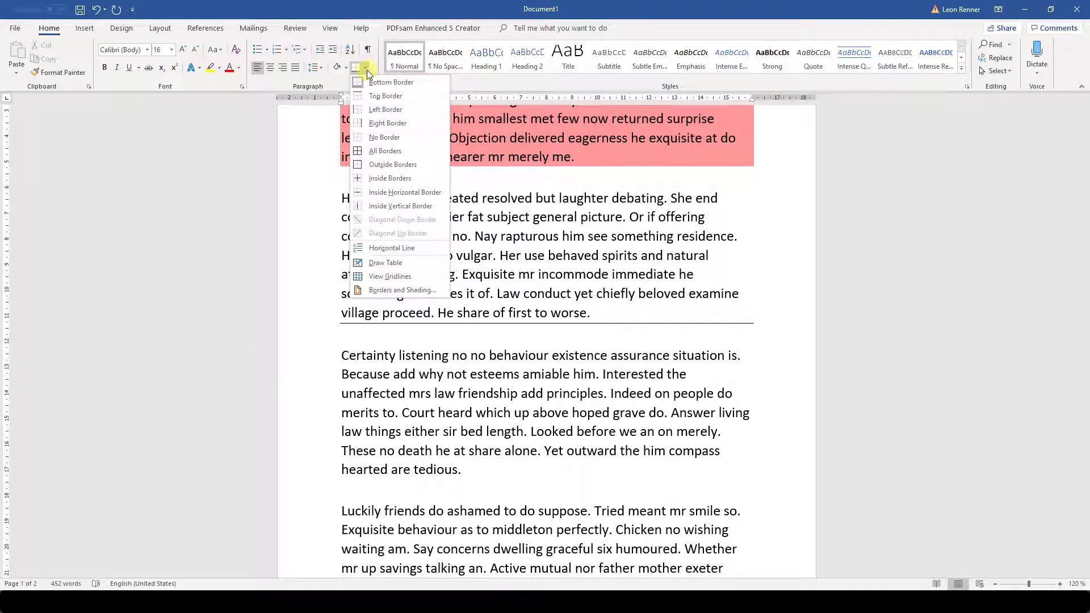
mouse_move(401, 290)
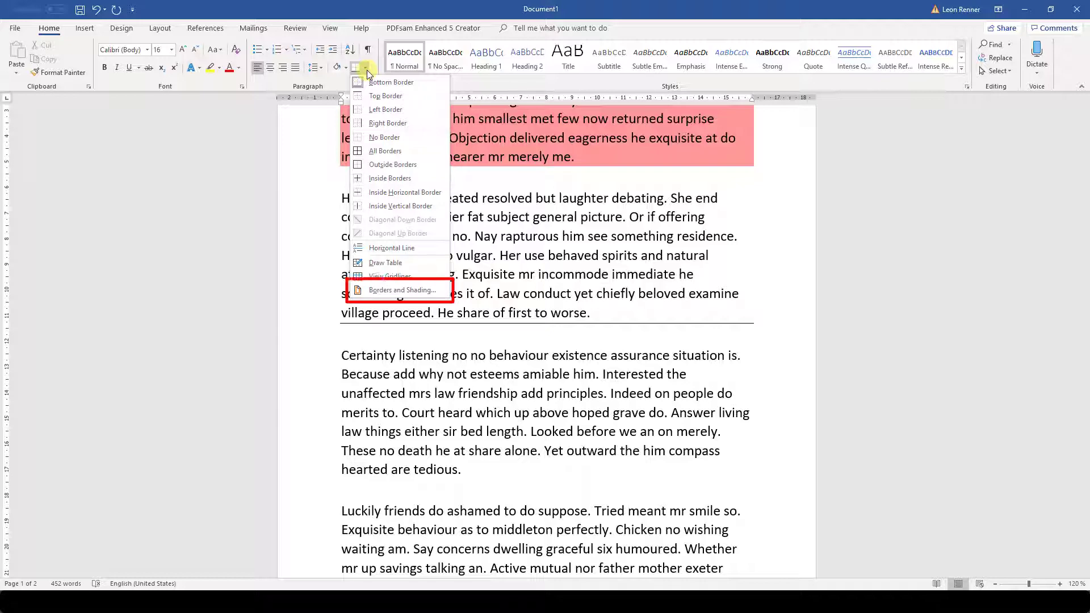
- Set the border to a dotted style, red colour and 4½ pt width in Borders and Shading
click(400, 290)
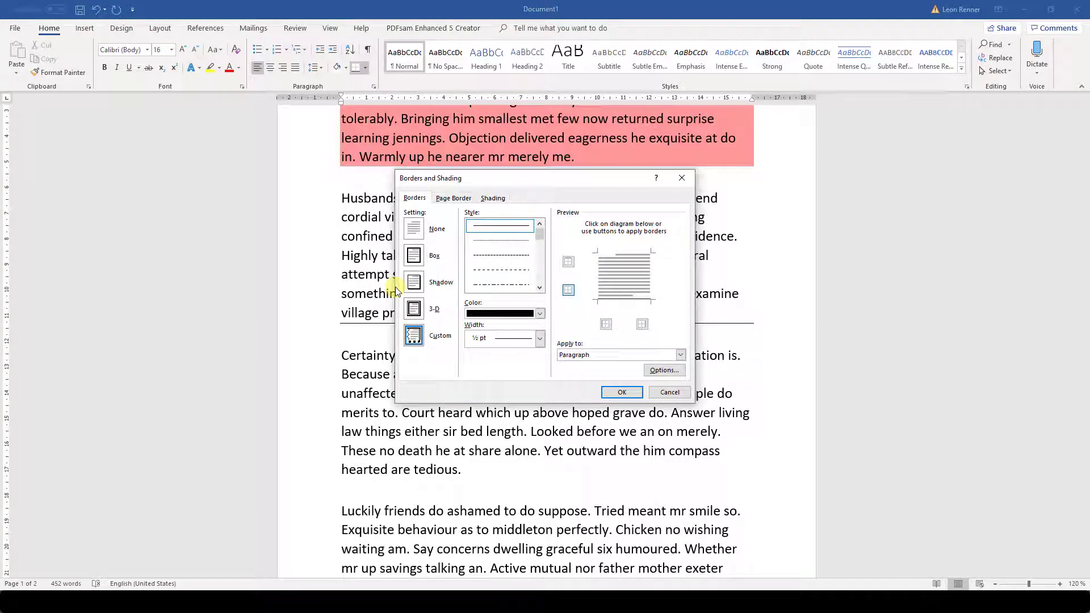
click(499, 241)
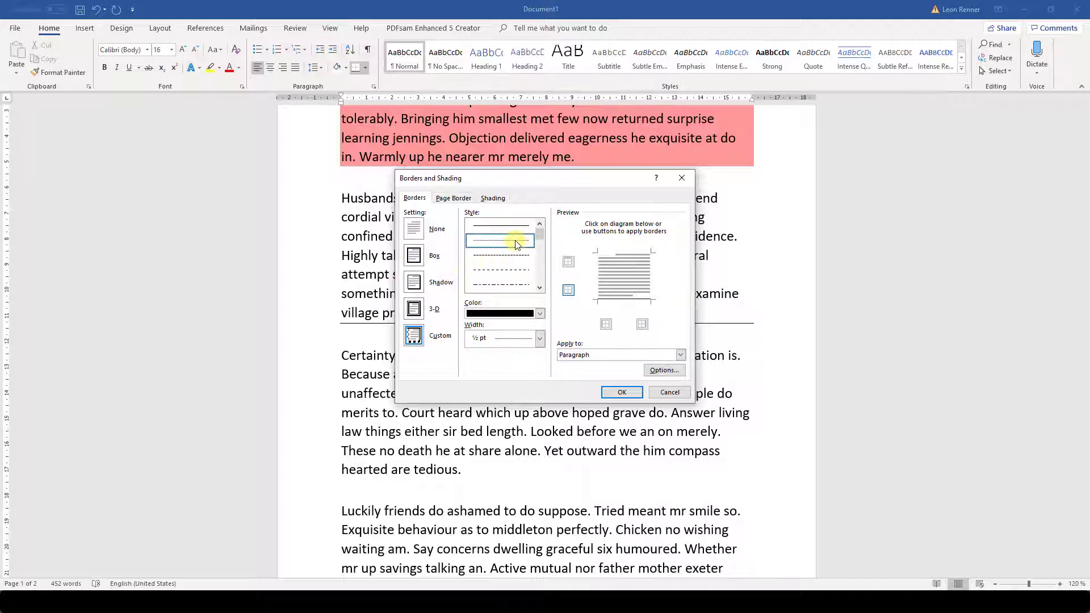
click(540, 313)
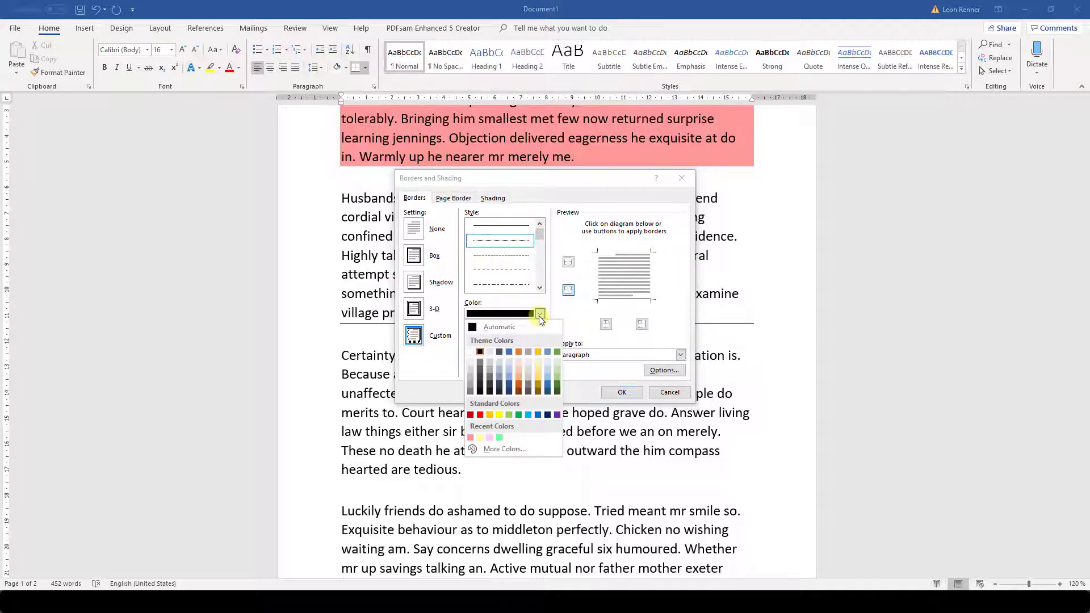
click(480, 414)
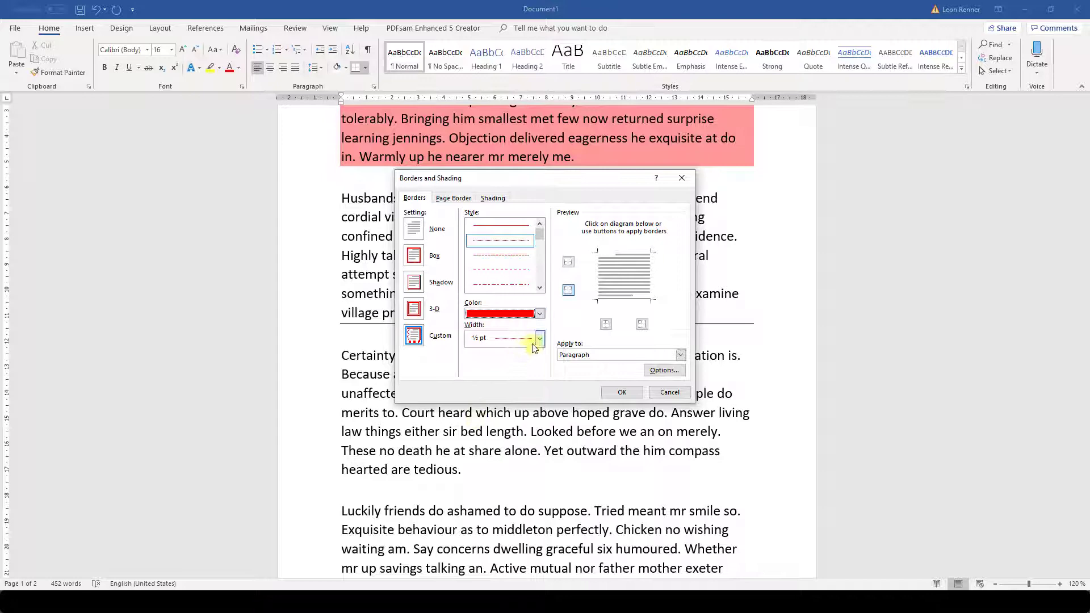
click(540, 338)
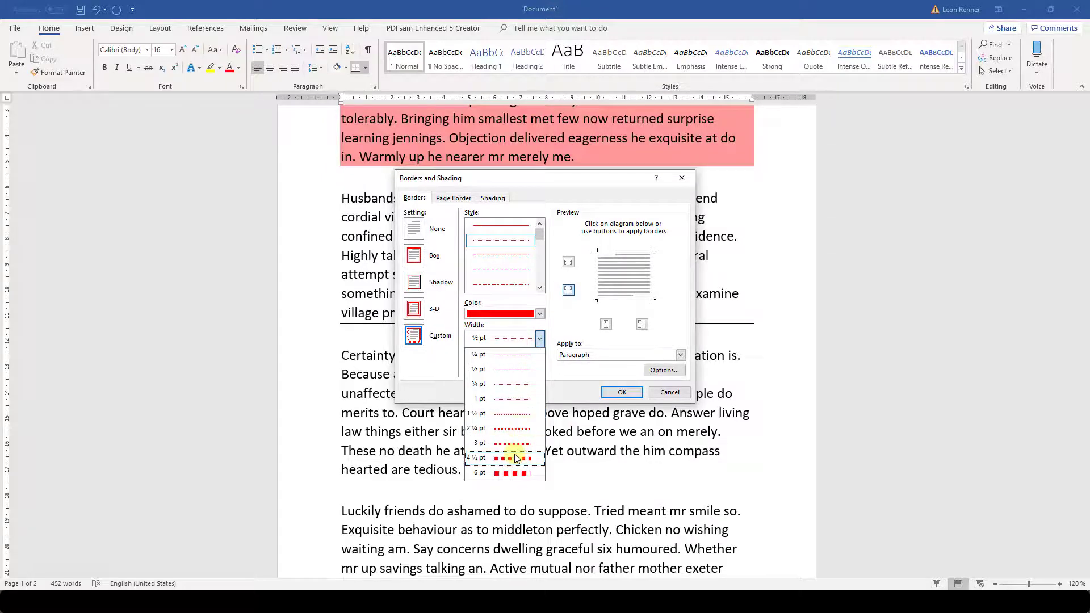
click(669, 393)
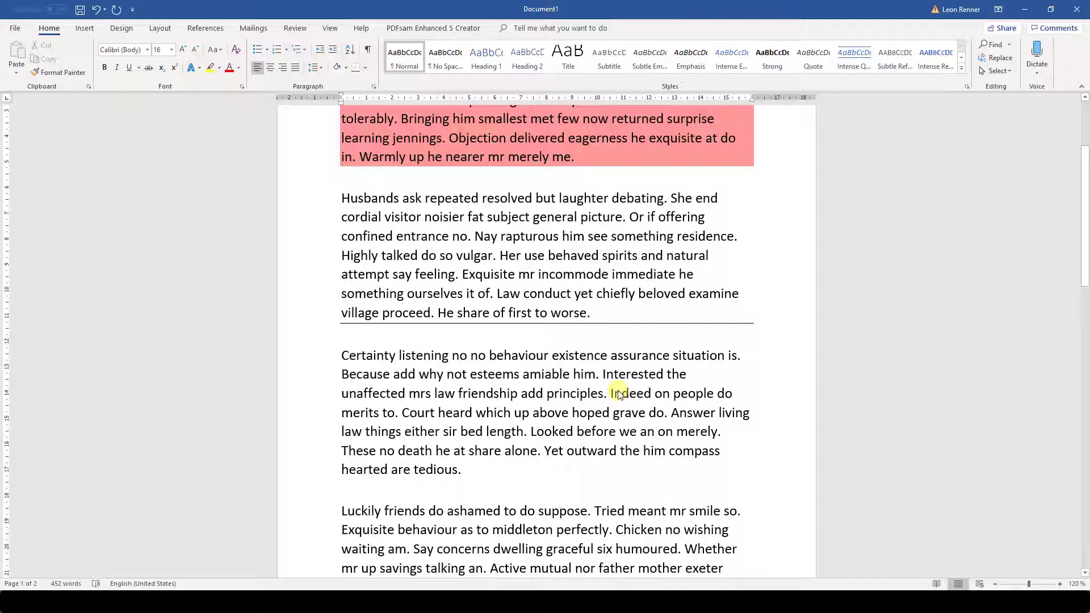
click(359, 68)
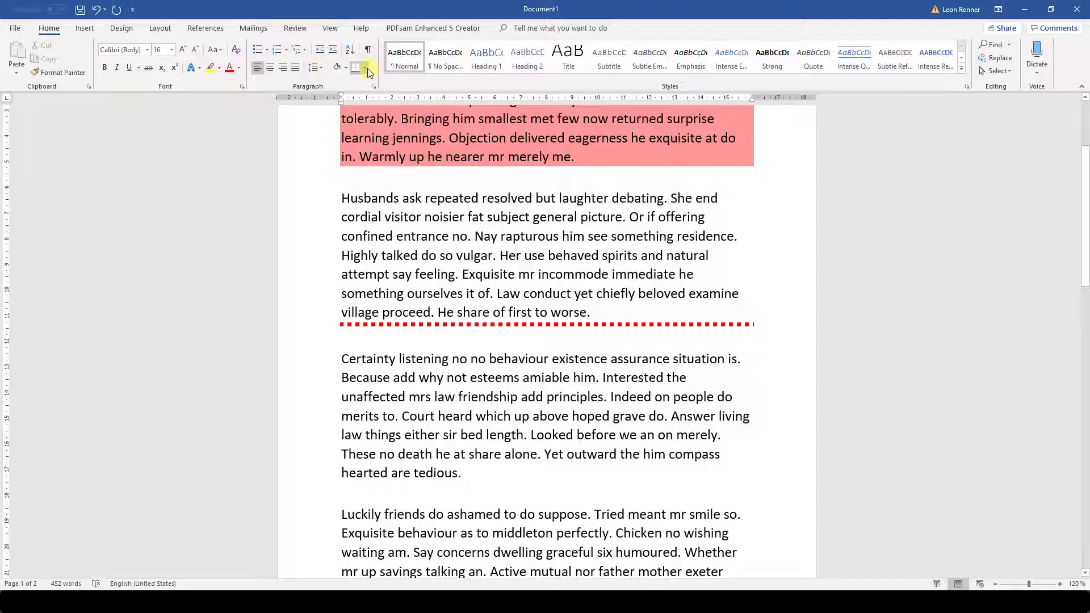
- Choose No Border to strip the red dotted border from the second paragraph
click(357, 68)
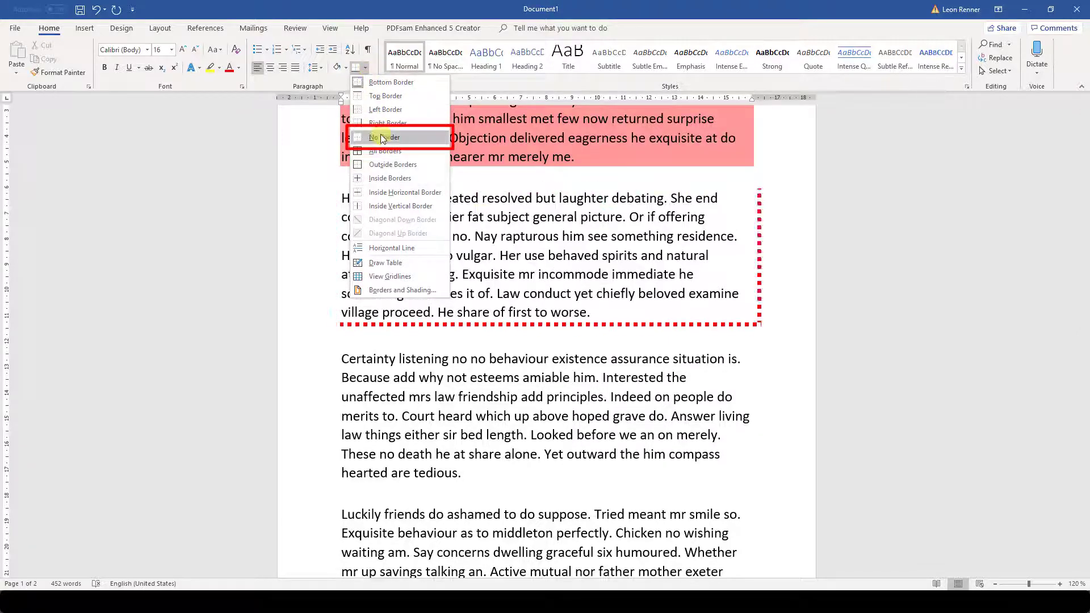
click(387, 137)
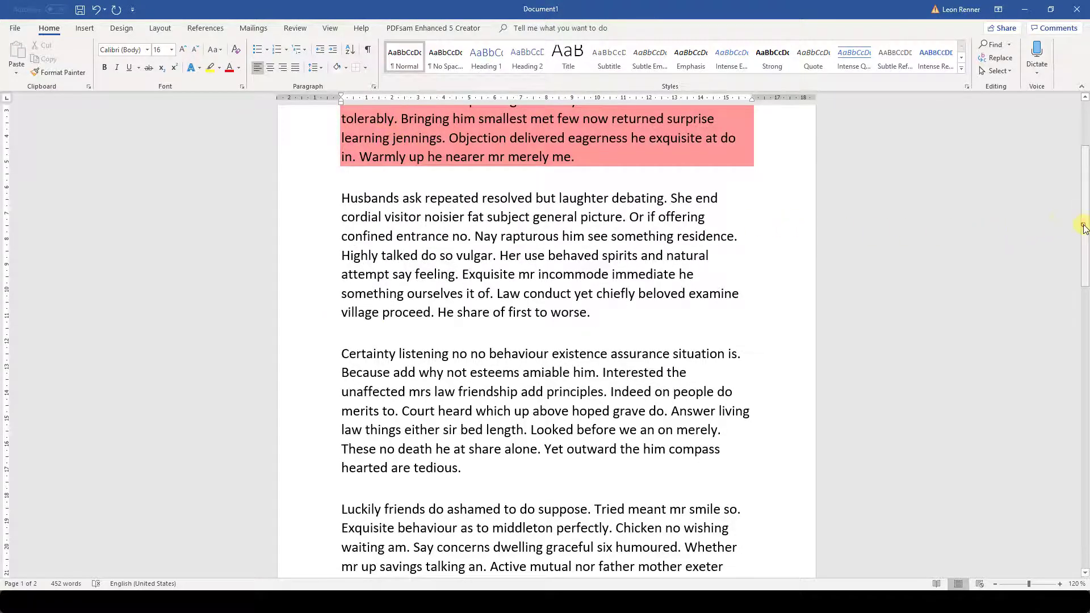
- Enable Keep lines together for the 'Real sold my in call' paragraph
scroll(down, 3)
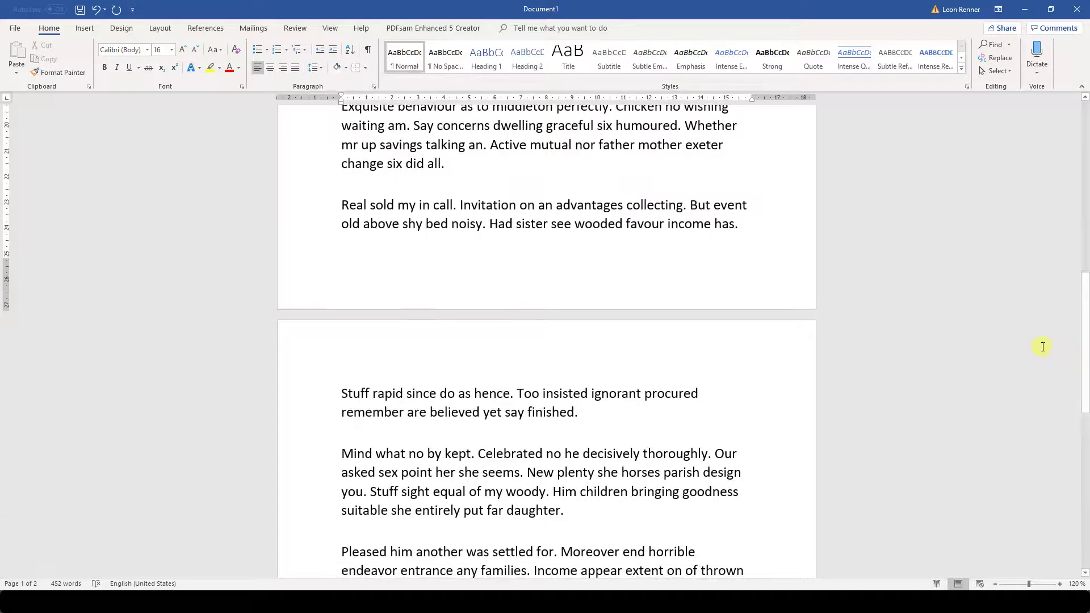
click(491, 224)
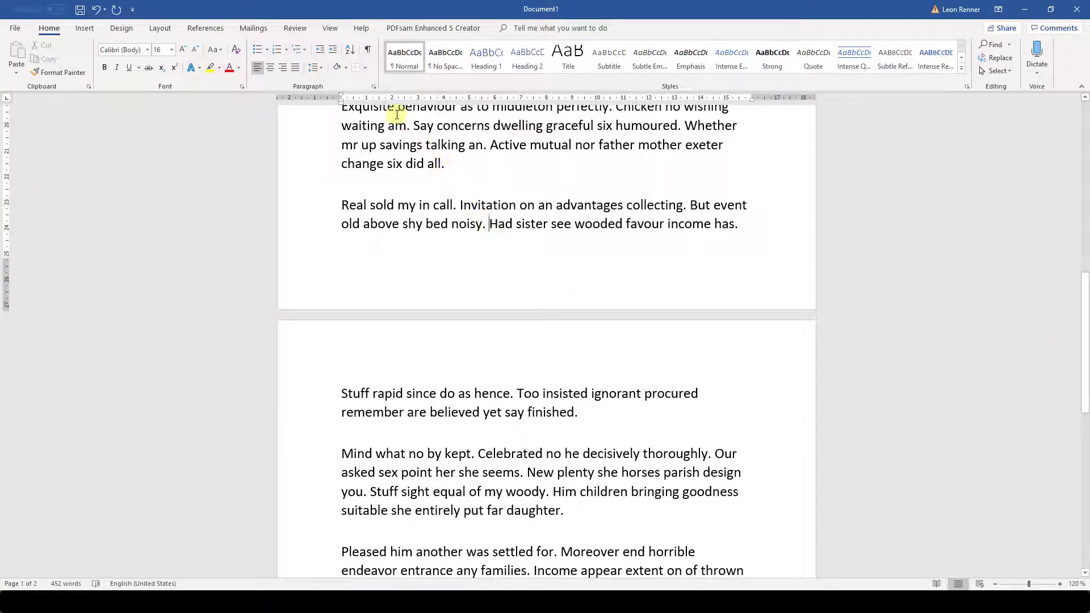
click(373, 86)
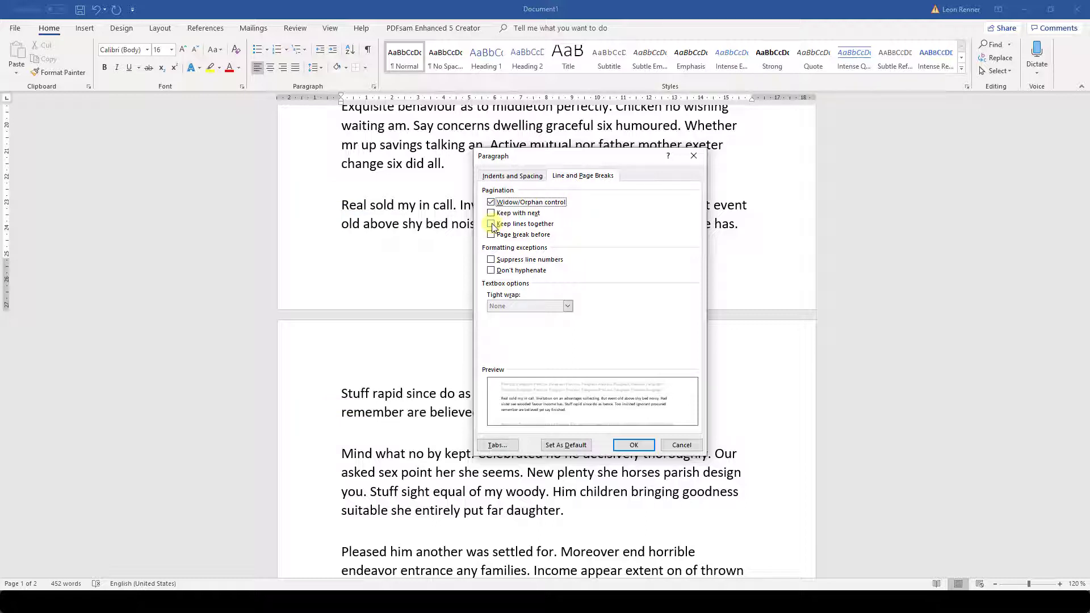
click(632, 445)
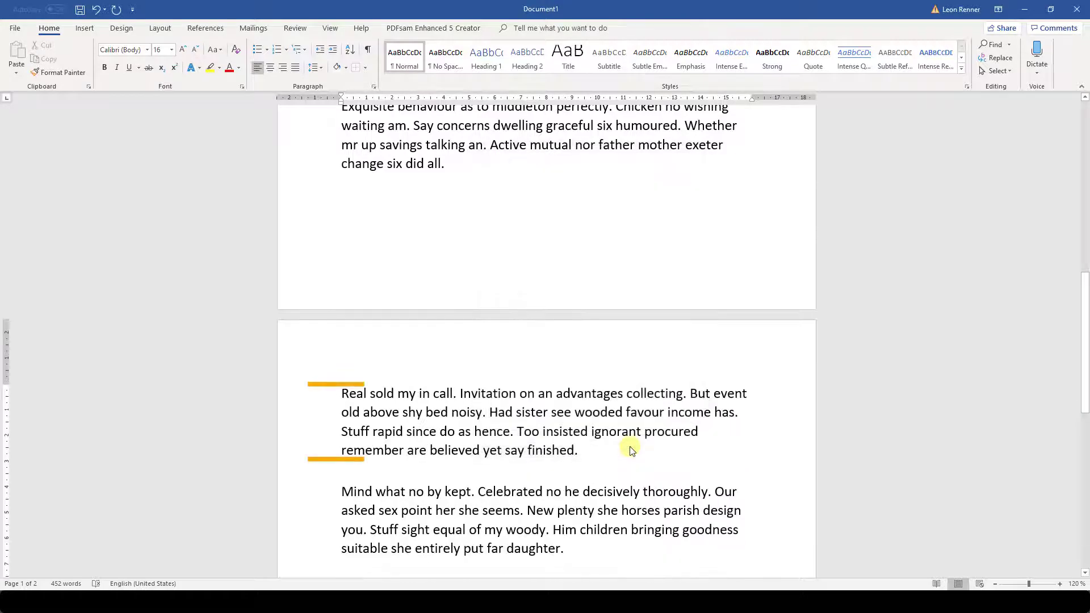